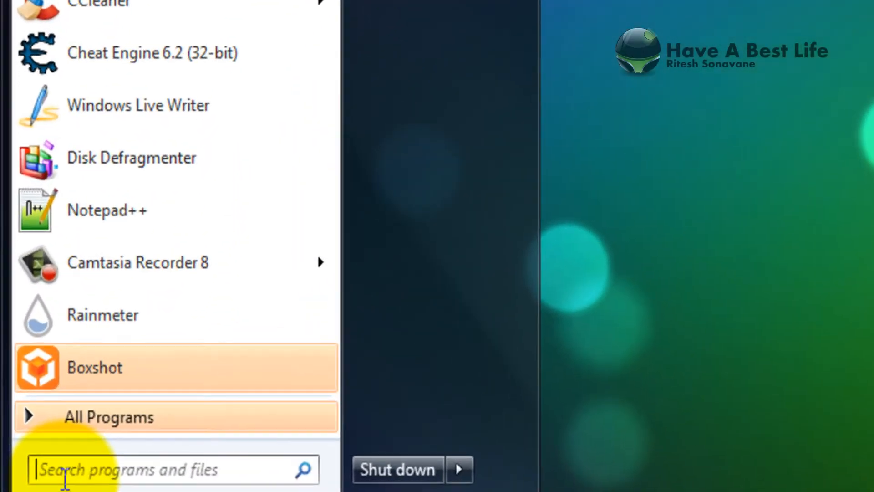
Open the Run dialog and start typing 'msco' toward msconfig.
type("run")
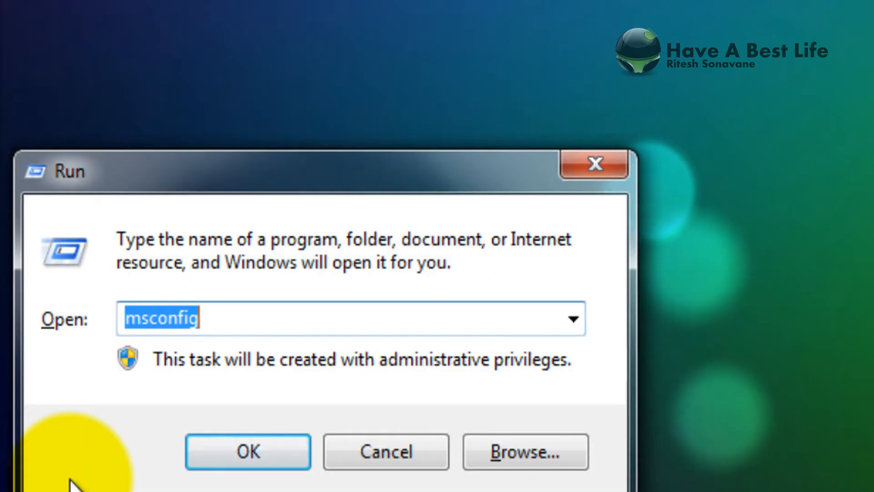
type("msc")
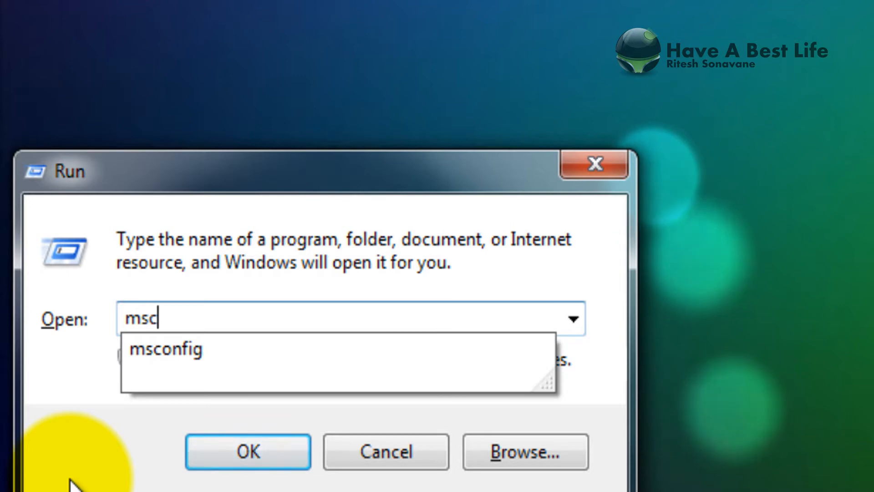
type("o")
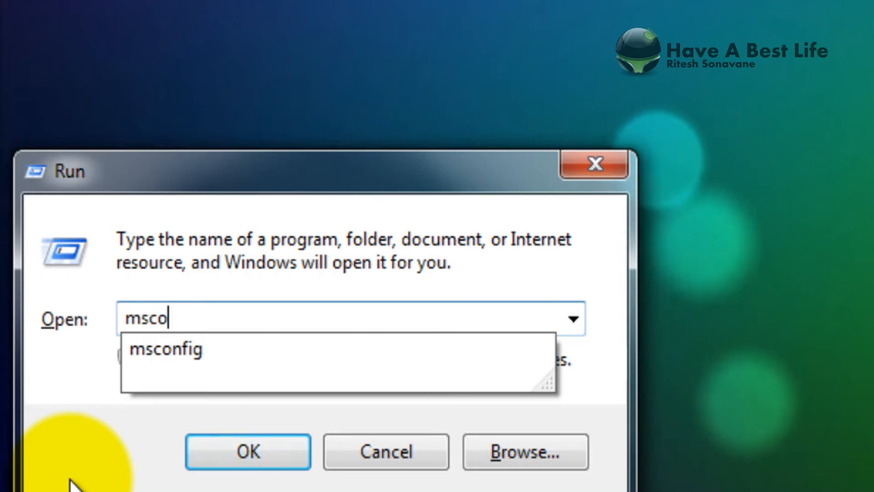
Launch msconfig and show the Boot tab for the Windows 7 installation.
left_click(246, 452)
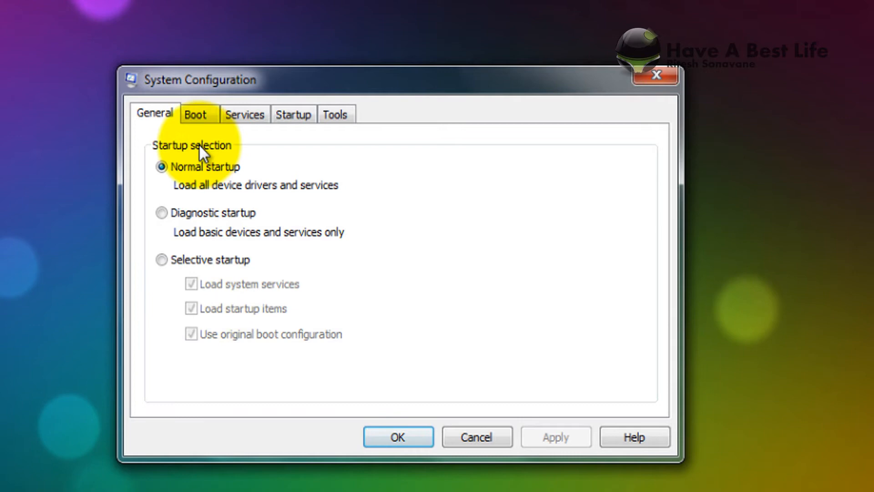
left_click(198, 114)
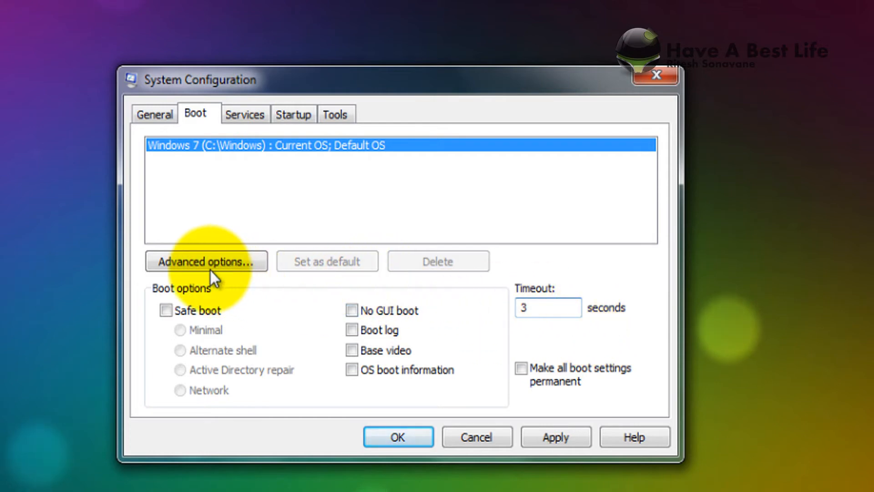
In Advanced boot options, enable 2 processors and a 2048 MB maximum memory limit.
left_click(207, 261)
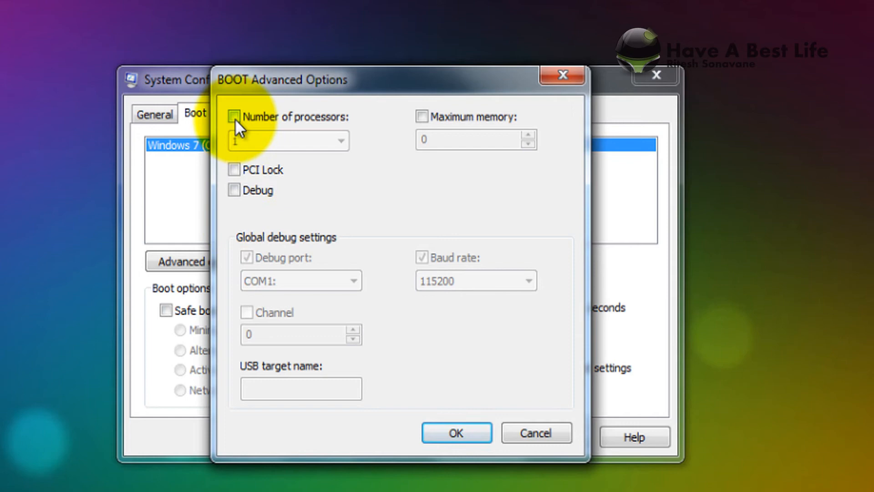
left_click(235, 118)
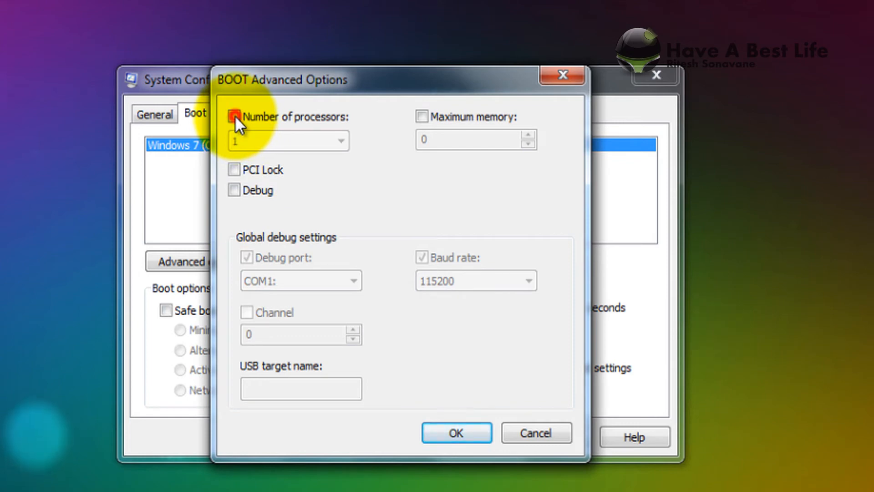
left_click(234, 118)
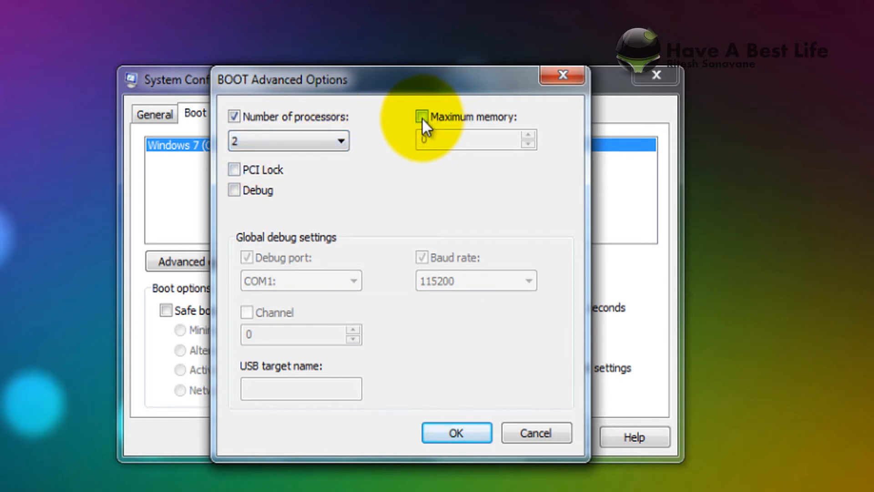
left_click(418, 116)
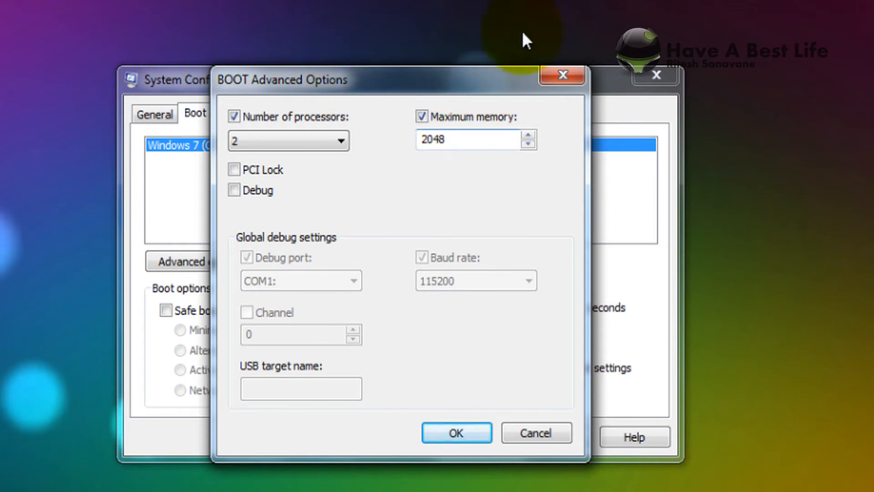
mouse_move(549, 109)
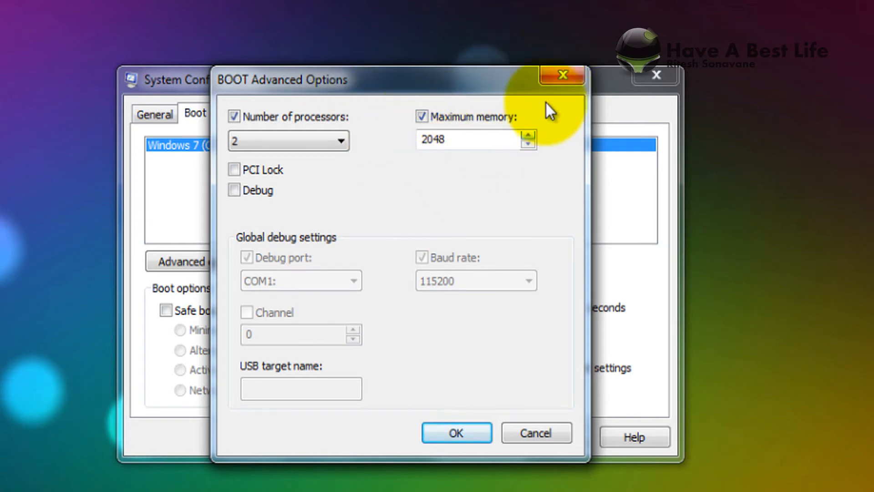
left_click(456, 432)
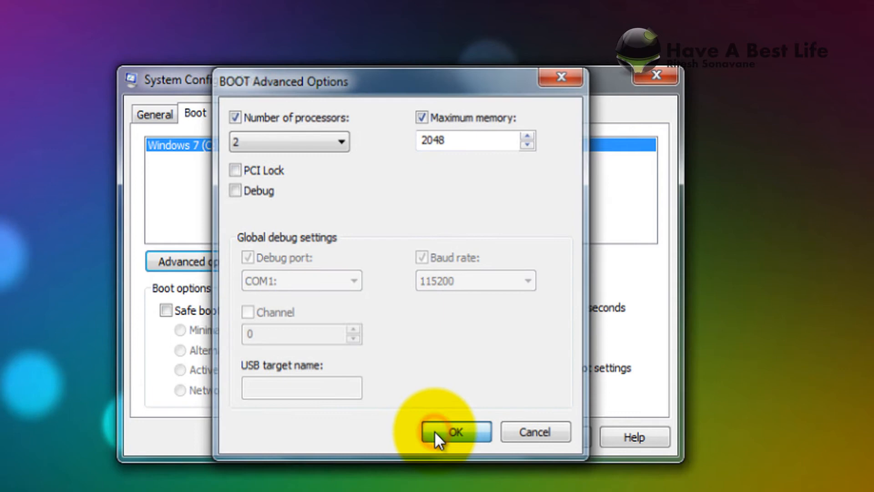
Confirm boot limits, disable QuickTime, Google Update, Skype and GrooveMonitor startup items, then apply.
left_click(457, 432)
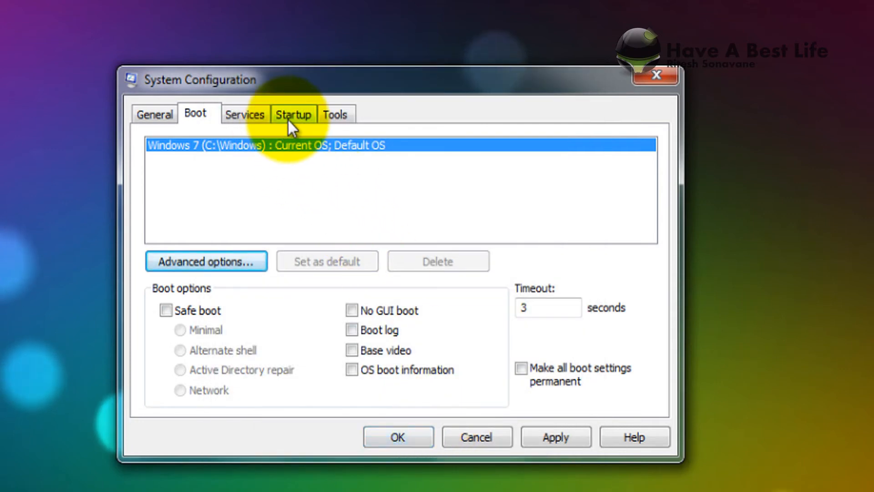
left_click(292, 113)
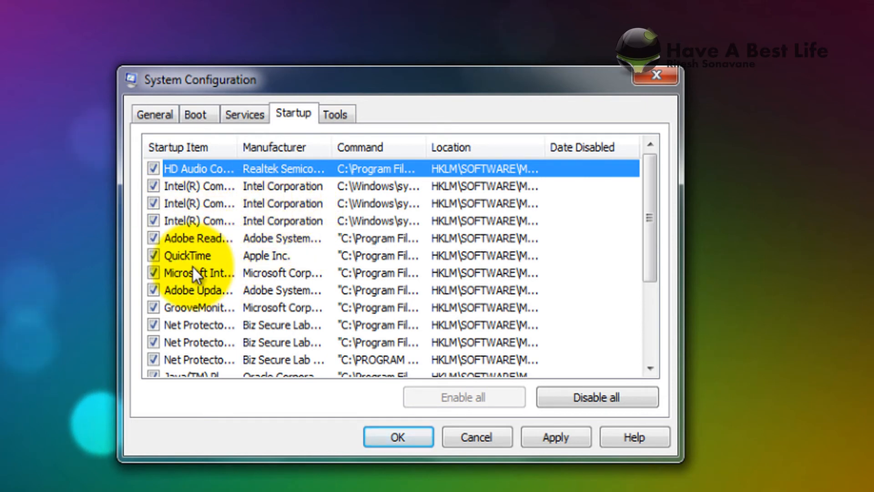
left_click(153, 256)
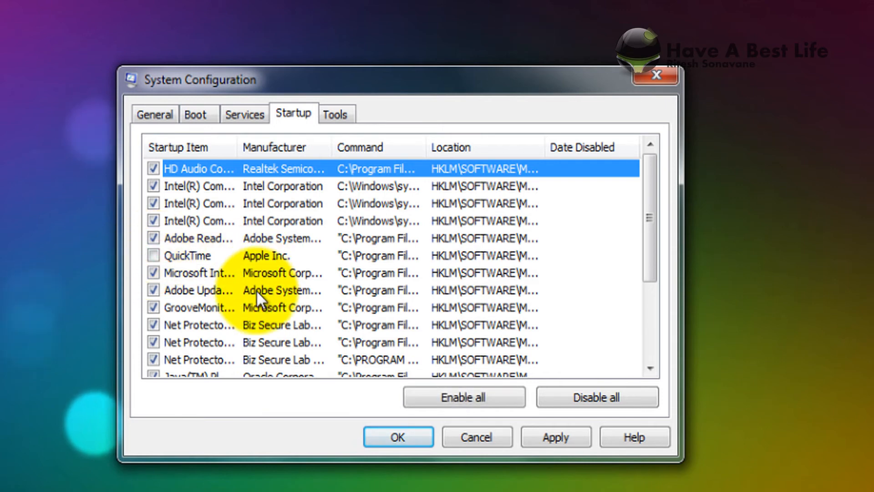
scroll("down", 3)
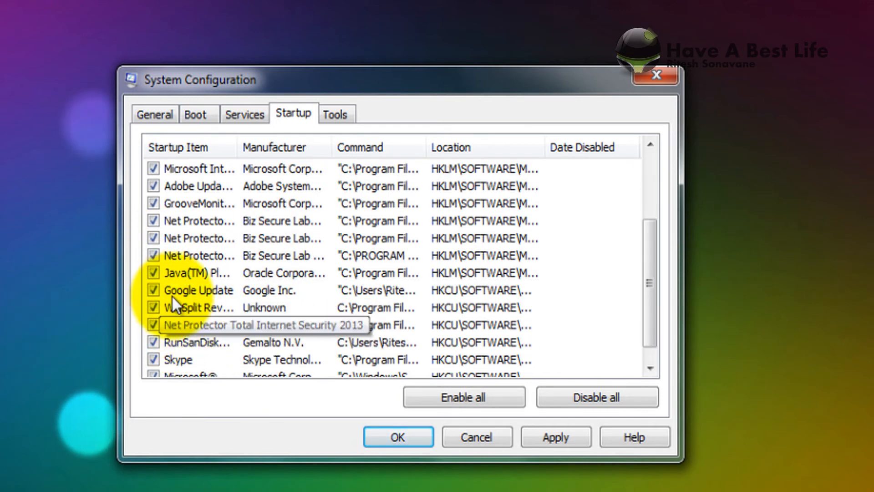
left_click(153, 290)
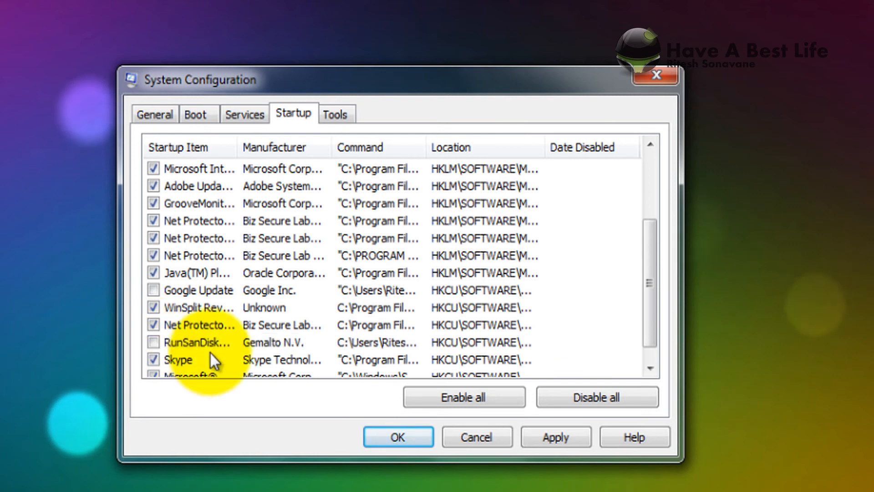
left_click(152, 343)
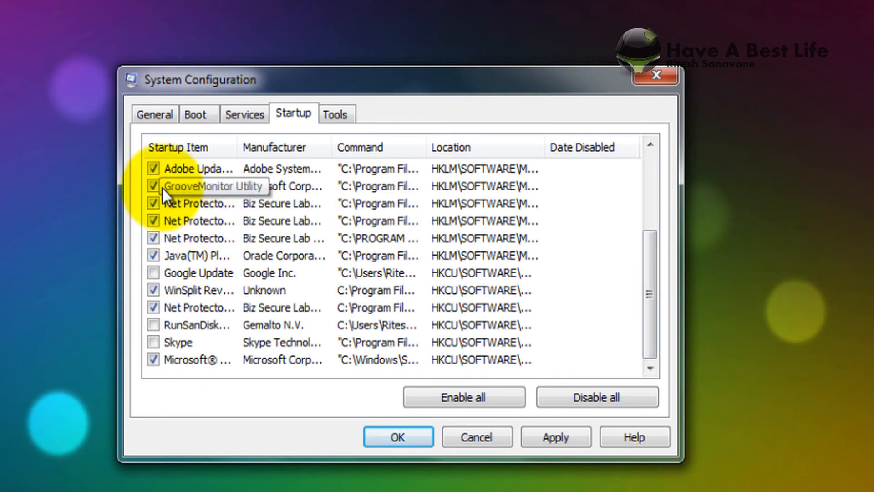
left_click(153, 186)
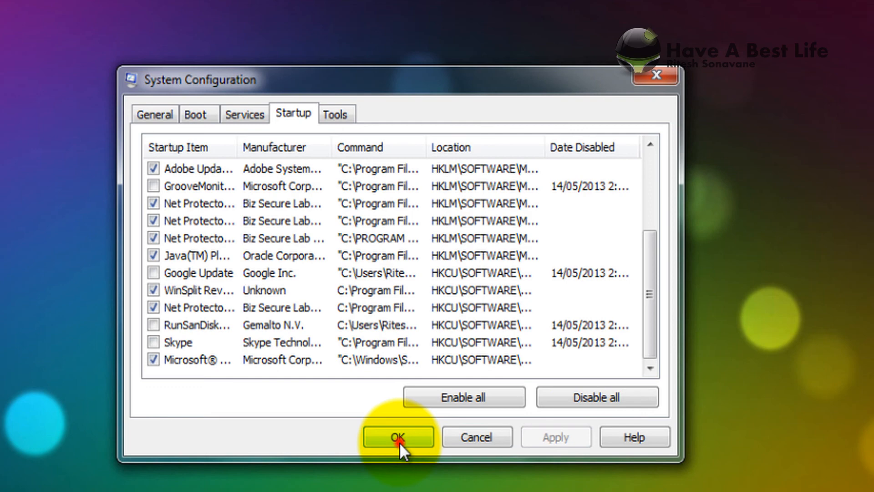
left_click(399, 437)
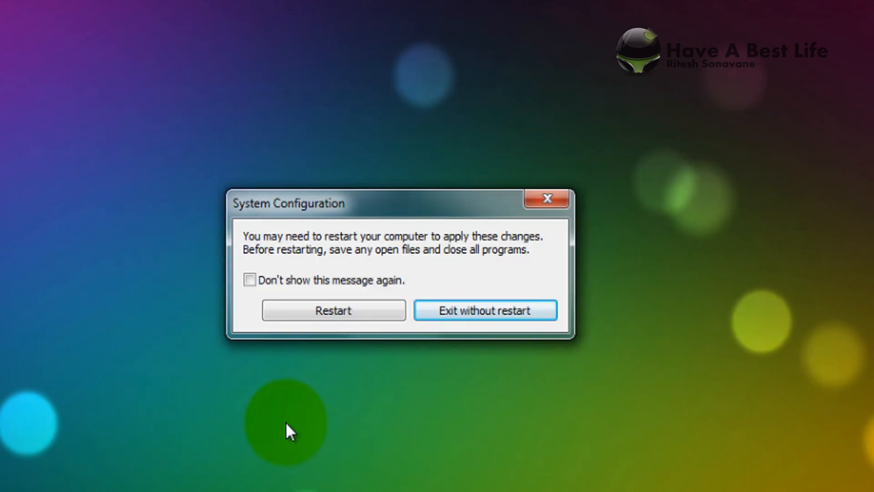